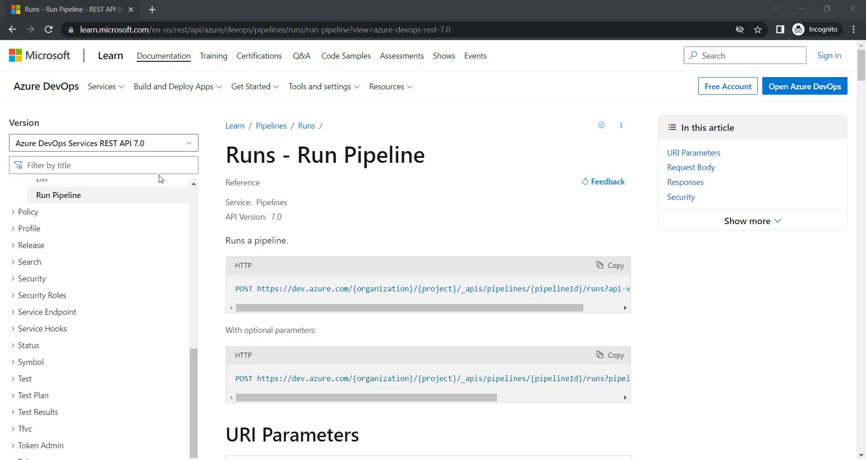
mouse_move(176, 38)
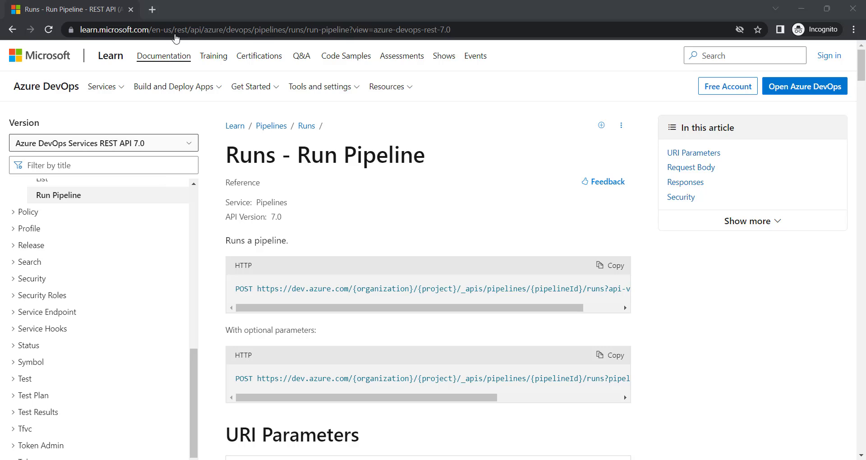
Step: Enter the pipeline runs URL for organization, project and pipeline 1234 in the GET request
click(276, 29)
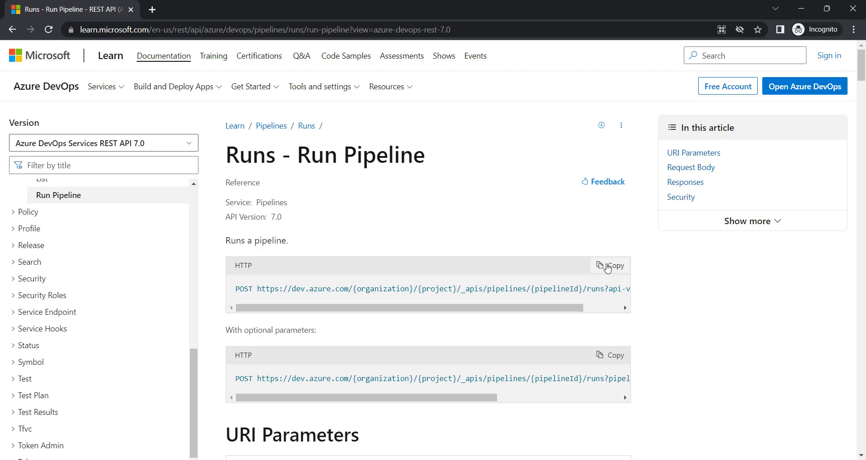
mouse_move(394, 308)
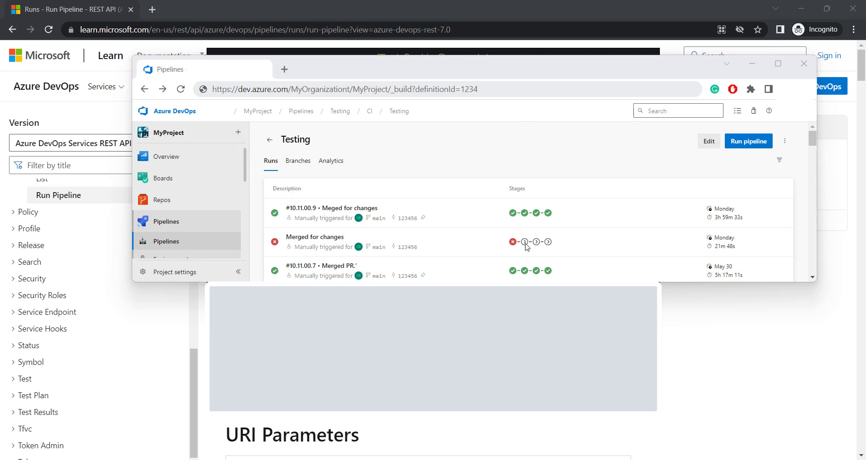
mouse_move(364, 9)
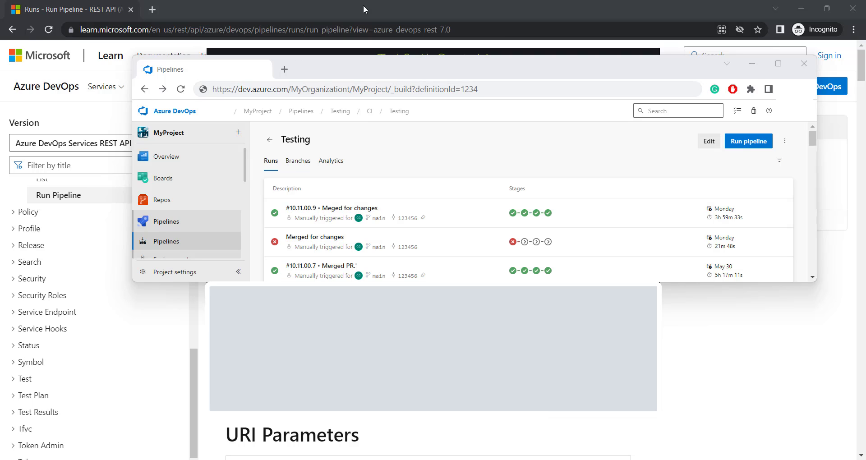
double_click(468, 89)
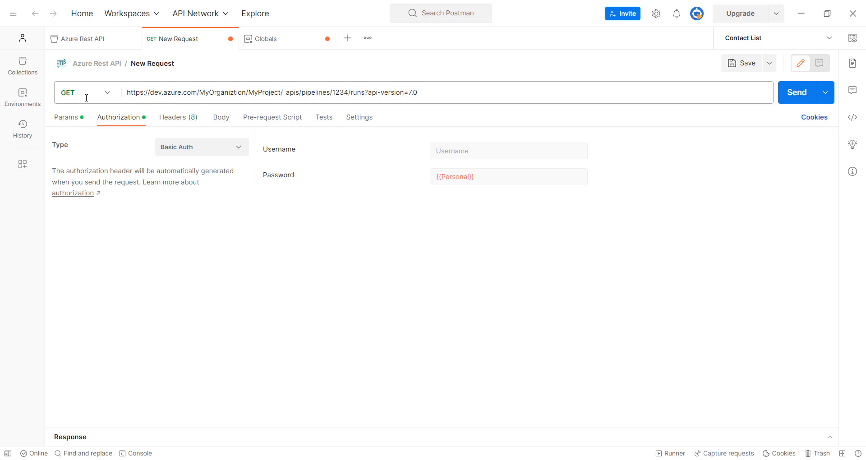
click(106, 92)
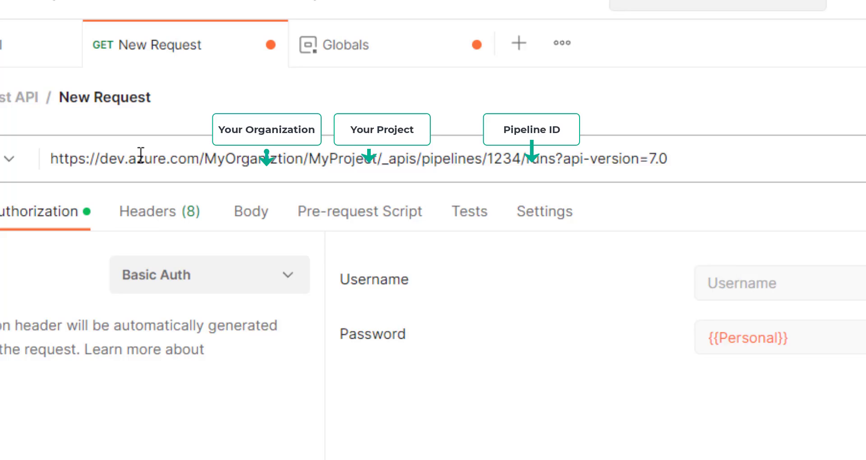
double_click(261, 159)
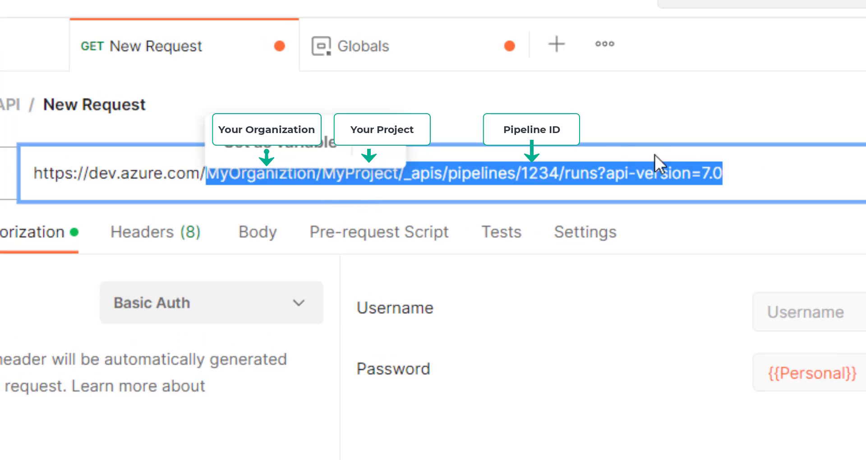
Step: Use Basic Auth with {{Personal}} as password and send the request, getting 200 OK with count 214
click(381, 172)
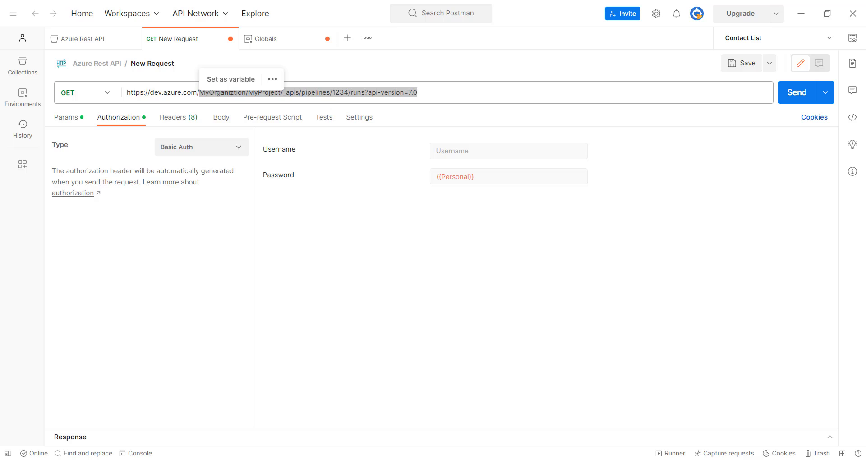
mouse_move(486, 176)
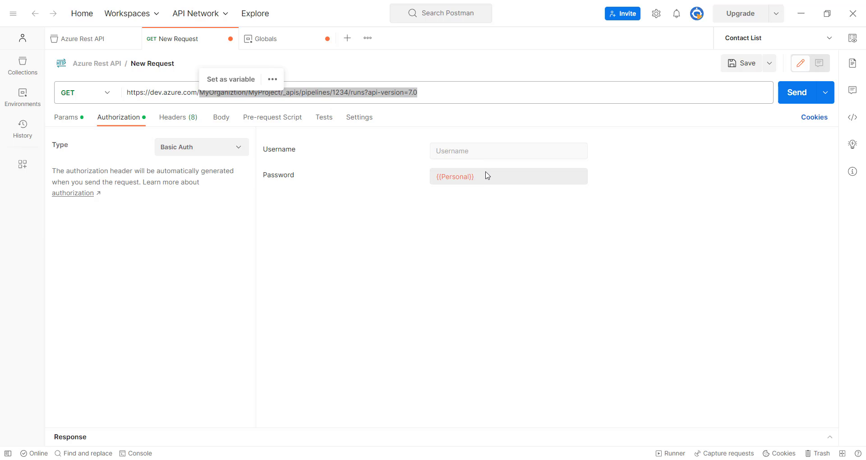
click(487, 176)
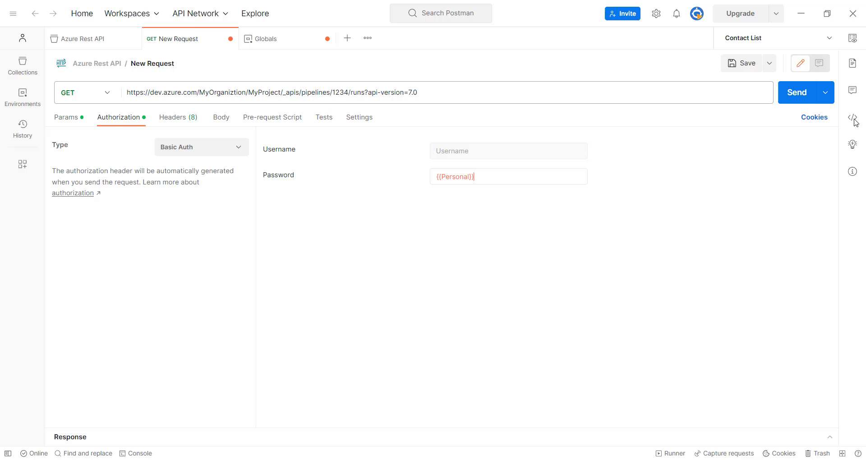
mouse_move(797, 92)
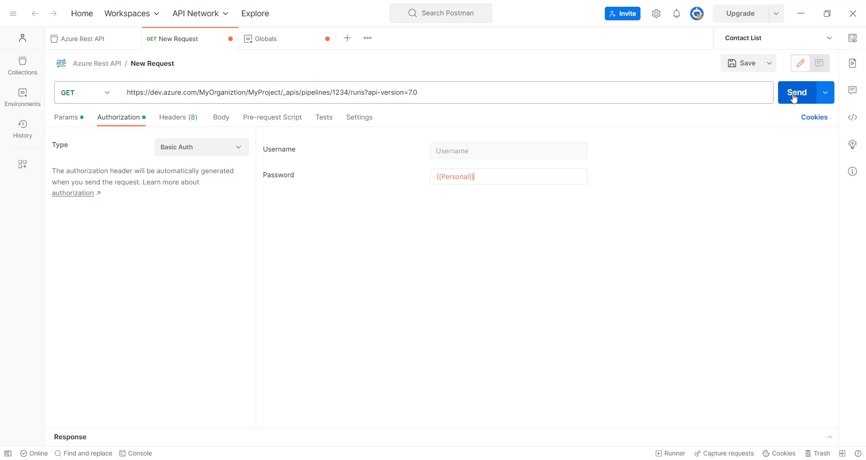
mouse_move(797, 92)
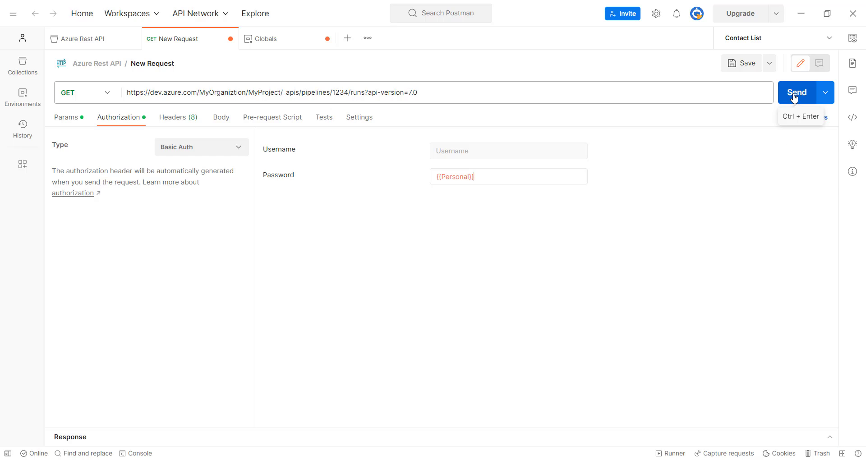
click(796, 93)
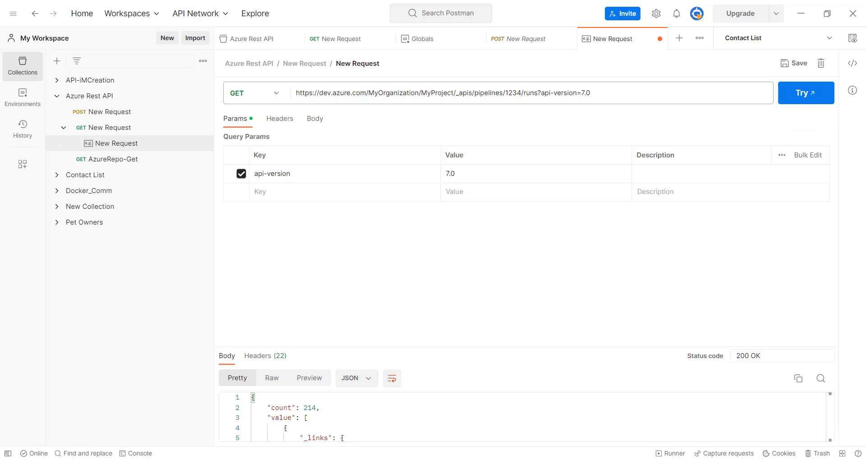
mouse_move(403, 350)
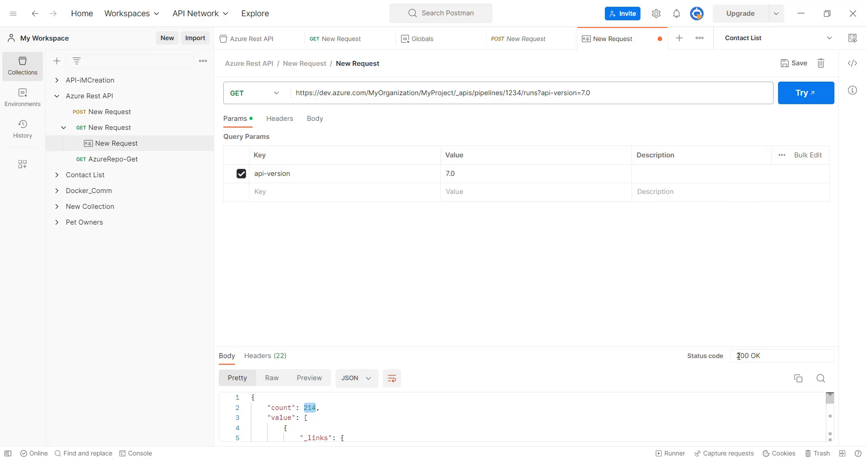
double_click(747, 355)
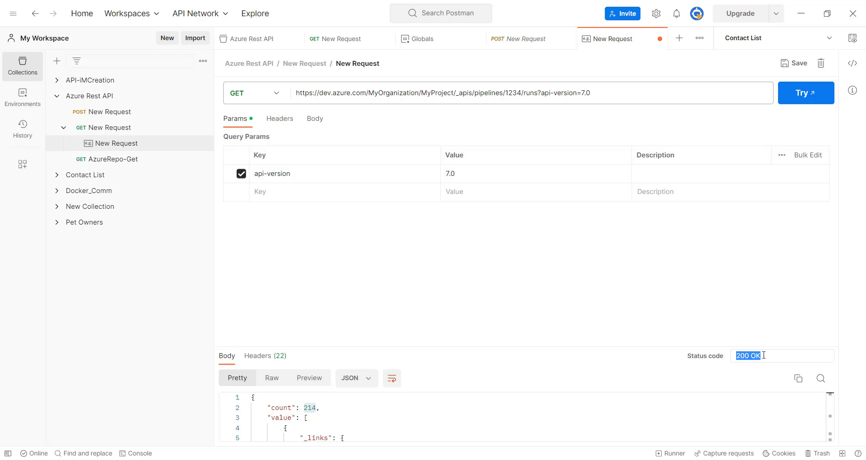
mouse_move(487, 274)
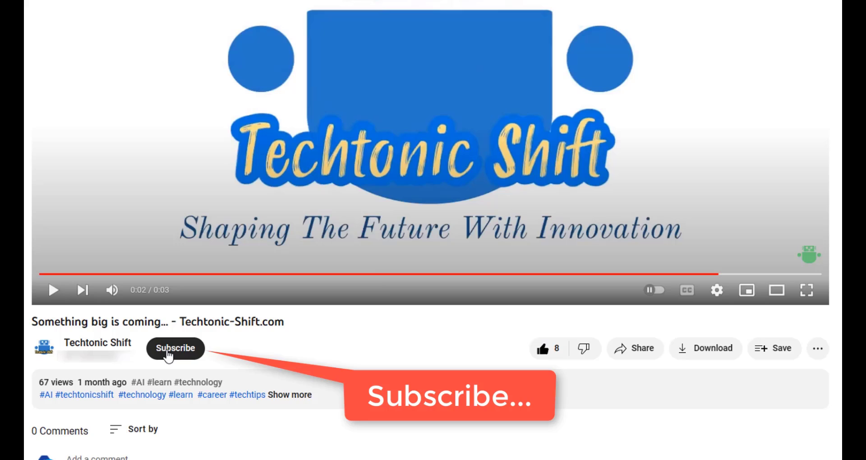
Step: Subscribe to the Techtonic Shift channel under the video
click(176, 349)
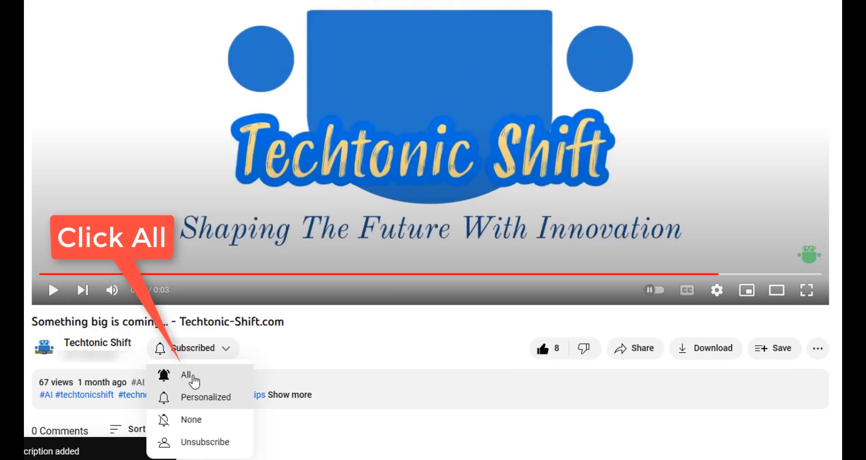